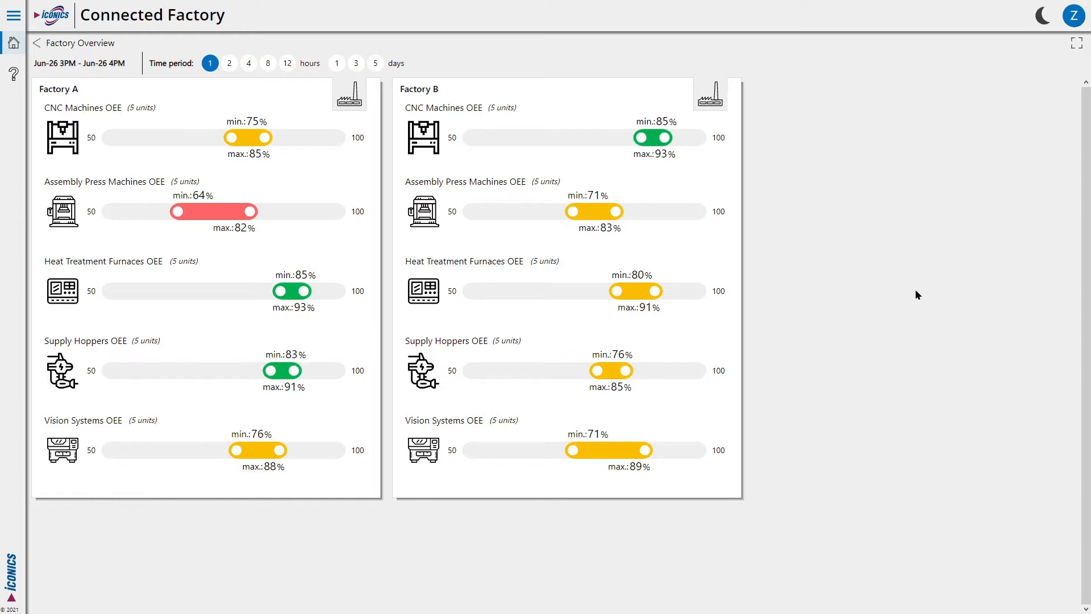
mouse_move(140, 208)
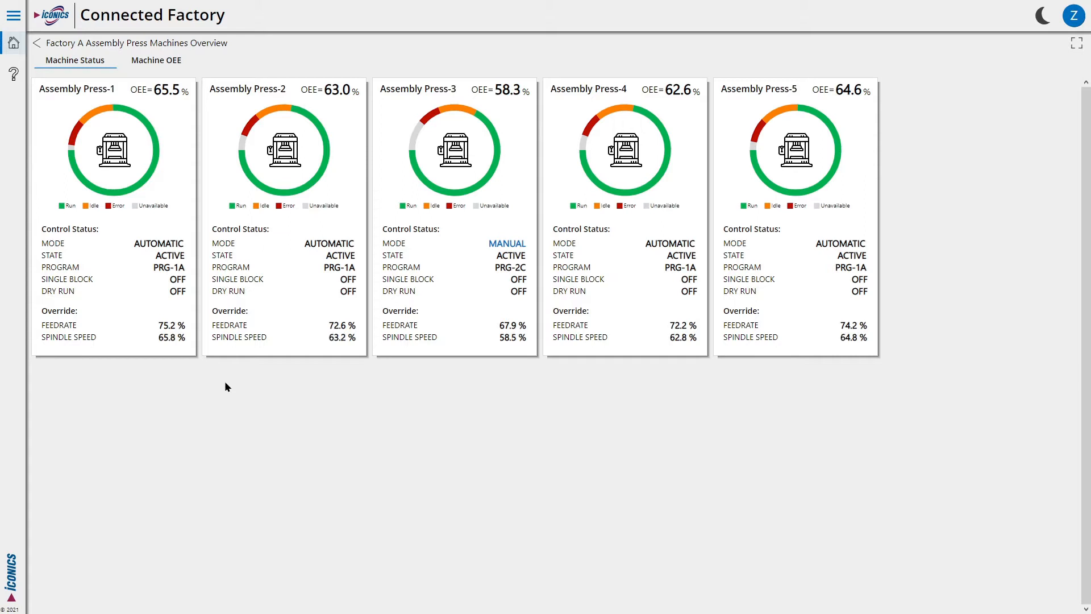
mouse_move(138, 183)
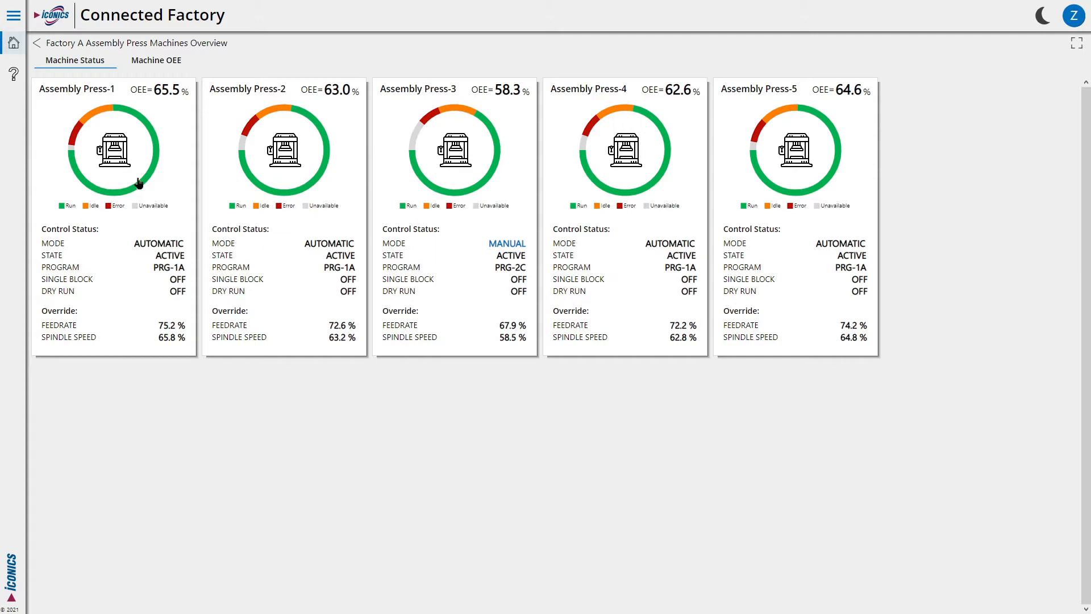
Step: Show Factory A's assembly press Machine Status overview with each press's OEE breakdown
click(156, 60)
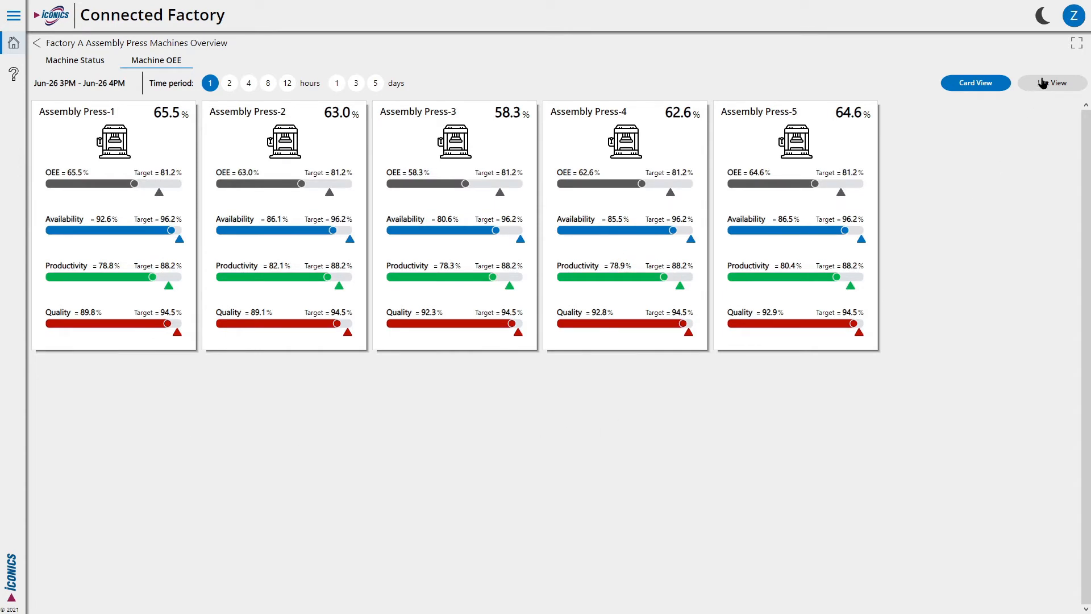
Step: Switch the Factory A press OEE metrics to the List View table layout
click(1053, 83)
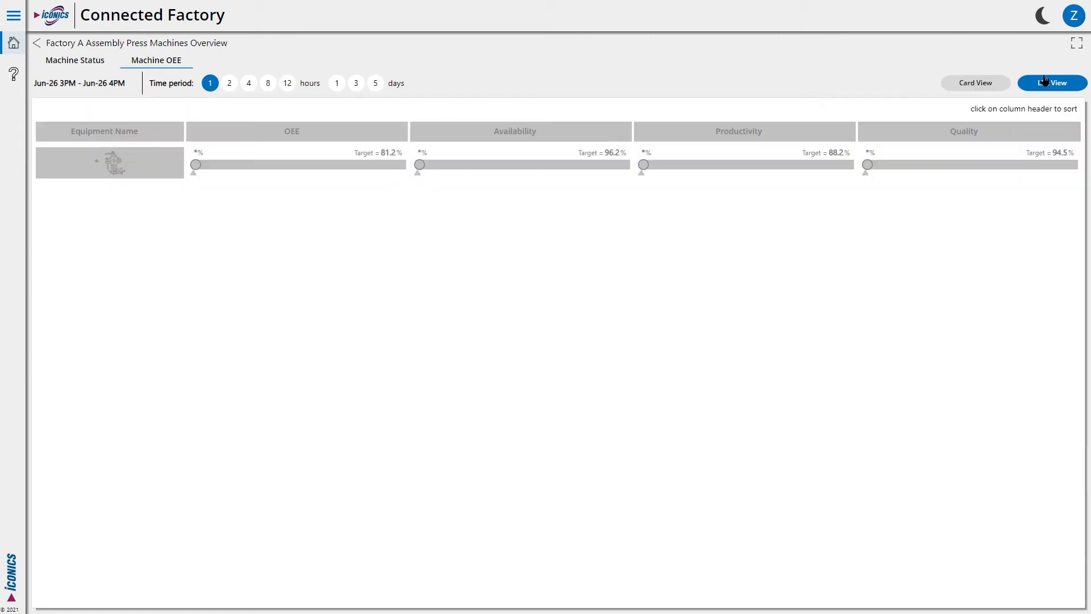
Step: Sort the press list by the OEE column in descending order, Assembly Press-3 last
click(1052, 82)
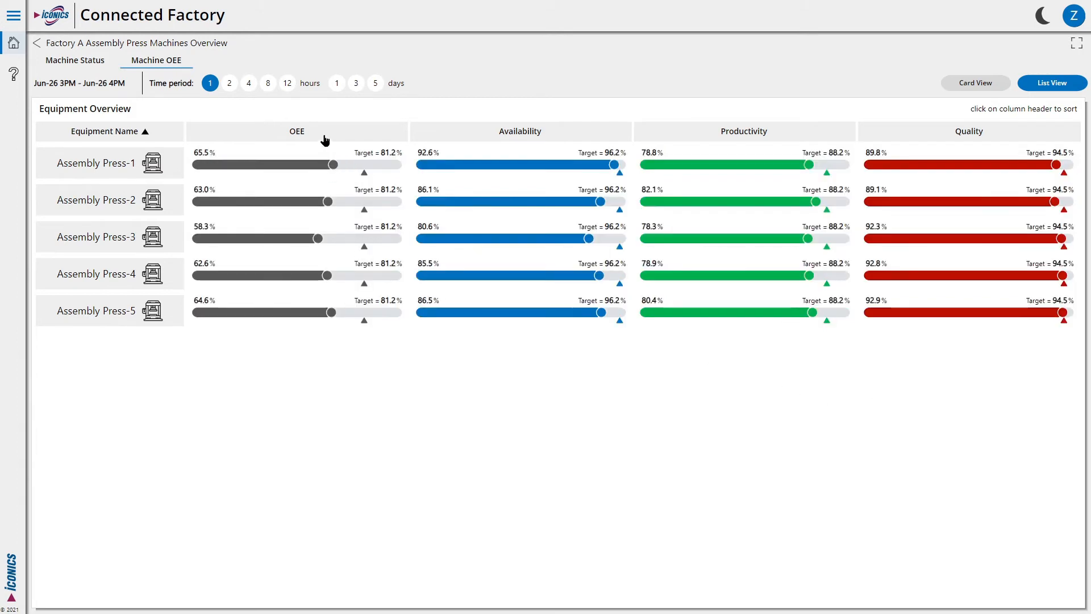
click(297, 131)
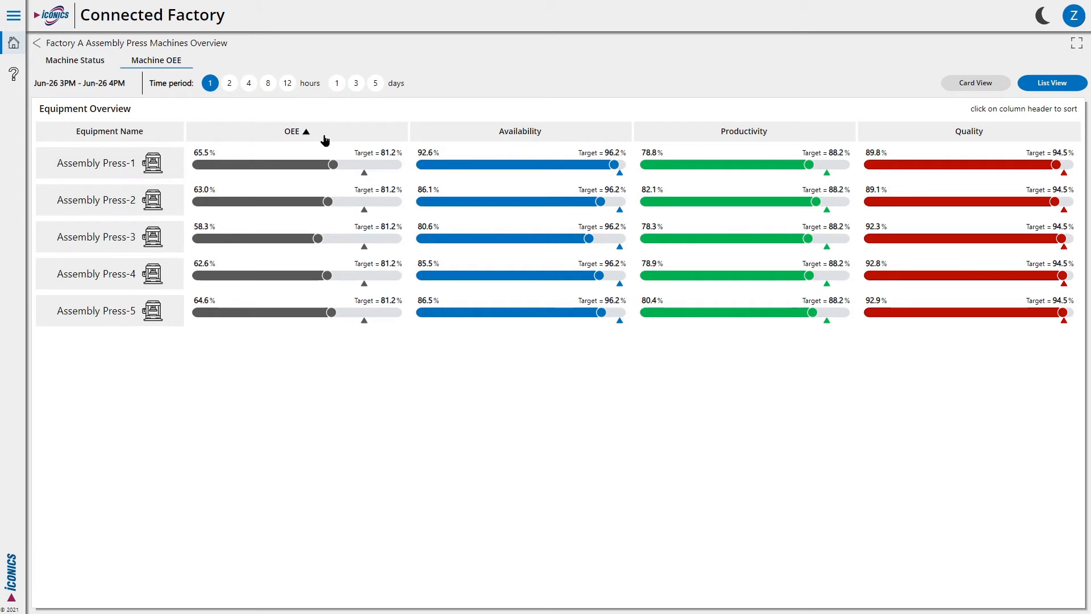
click(292, 132)
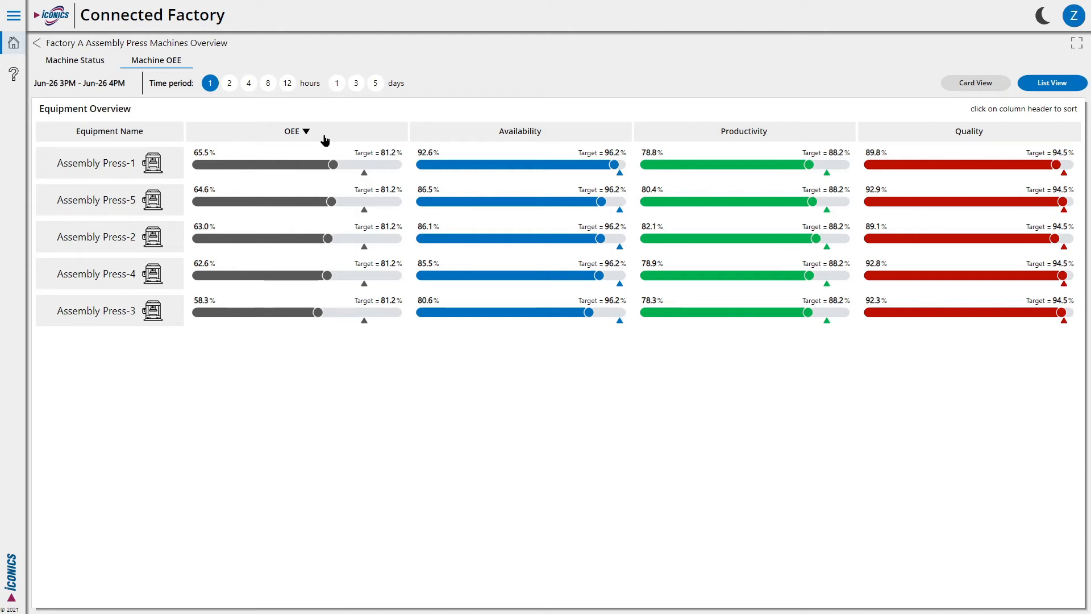
mouse_move(179, 255)
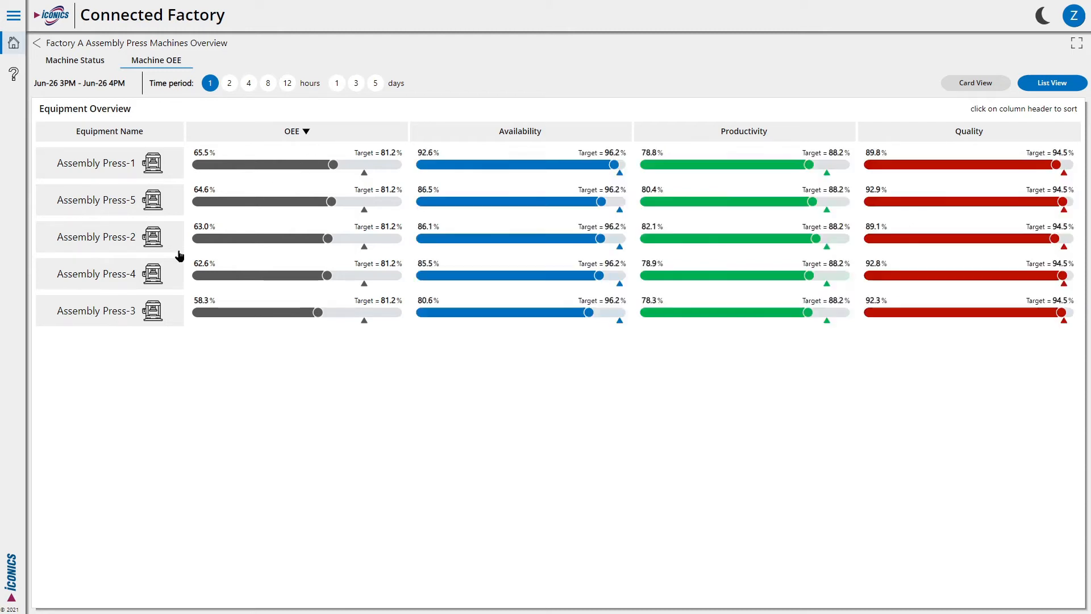
Step: Show Assembly Press-3's detailed overview with its June 2020 OEE history charts
click(96, 310)
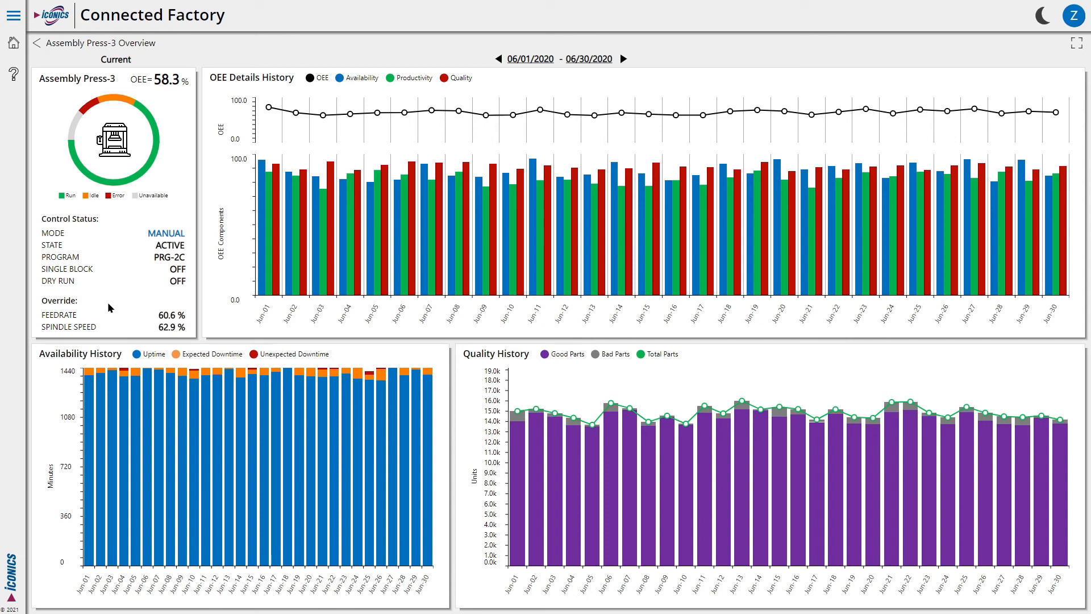
mouse_move(487, 121)
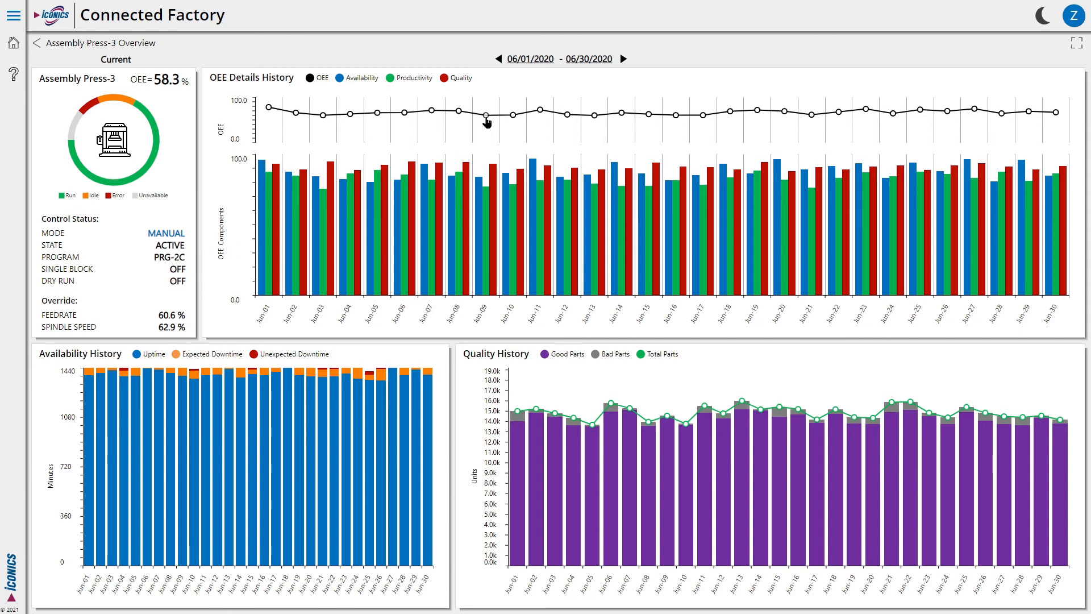
Step: Drill into June 9 hourly data and zoom the Machine States timeline to about 1–4 PM
click(485, 112)
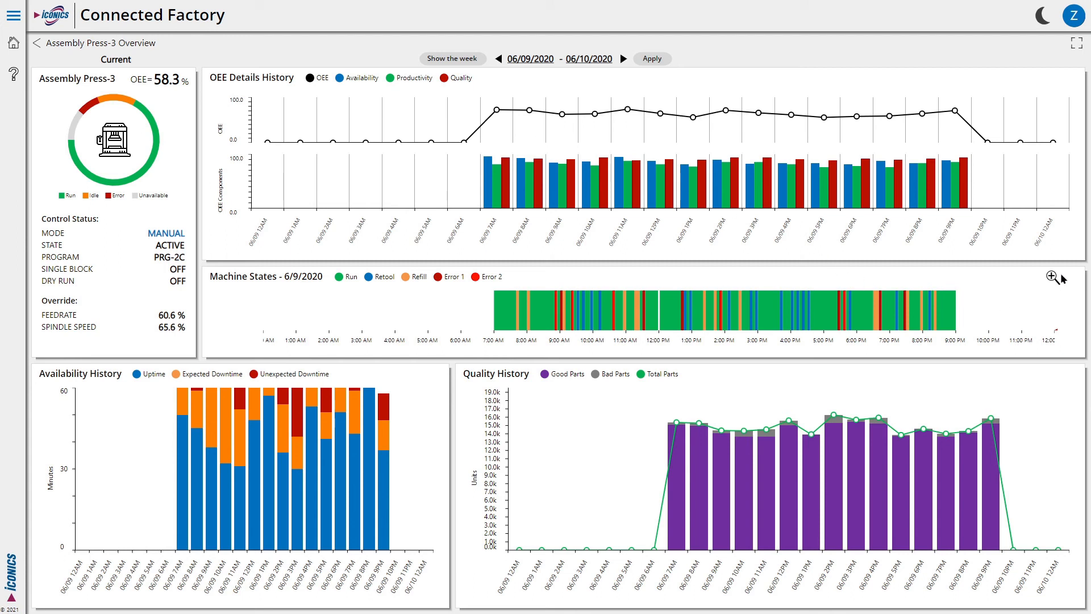
mouse_move(1054, 278)
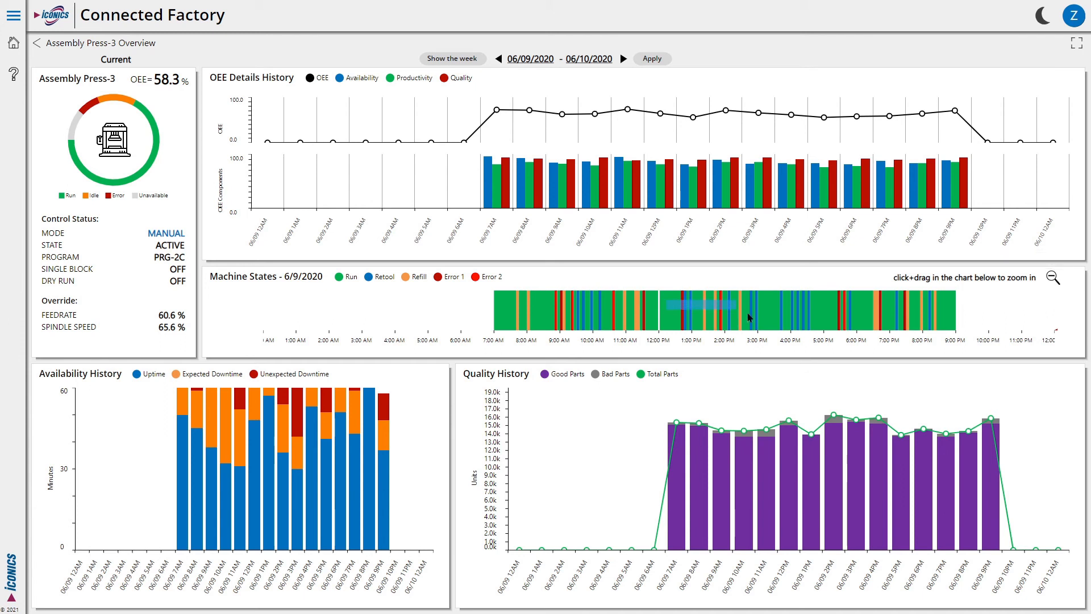
drag(665, 304, 744, 304)
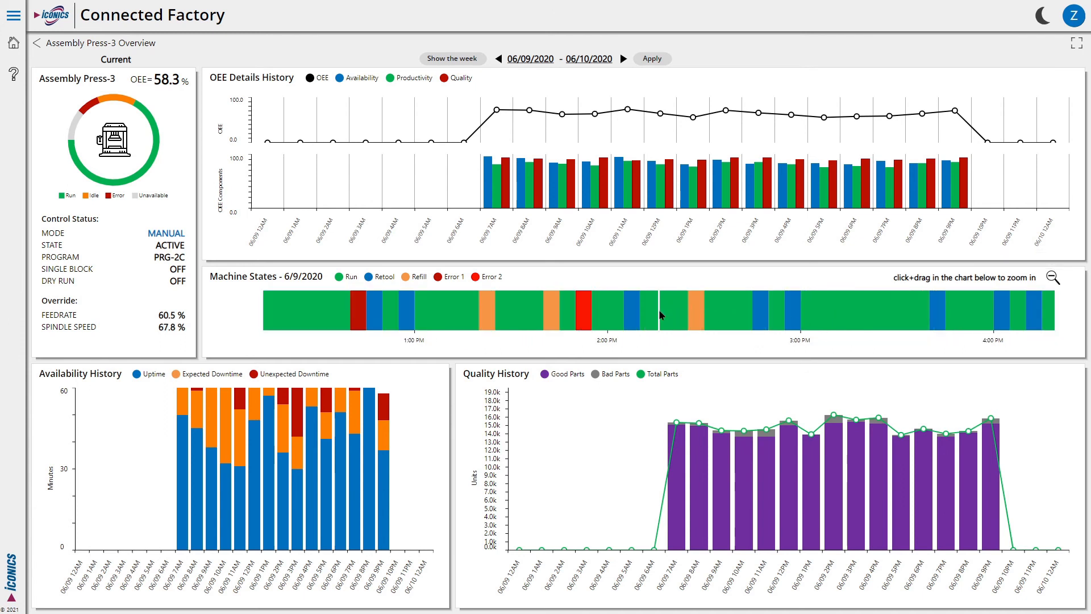
mouse_move(747, 320)
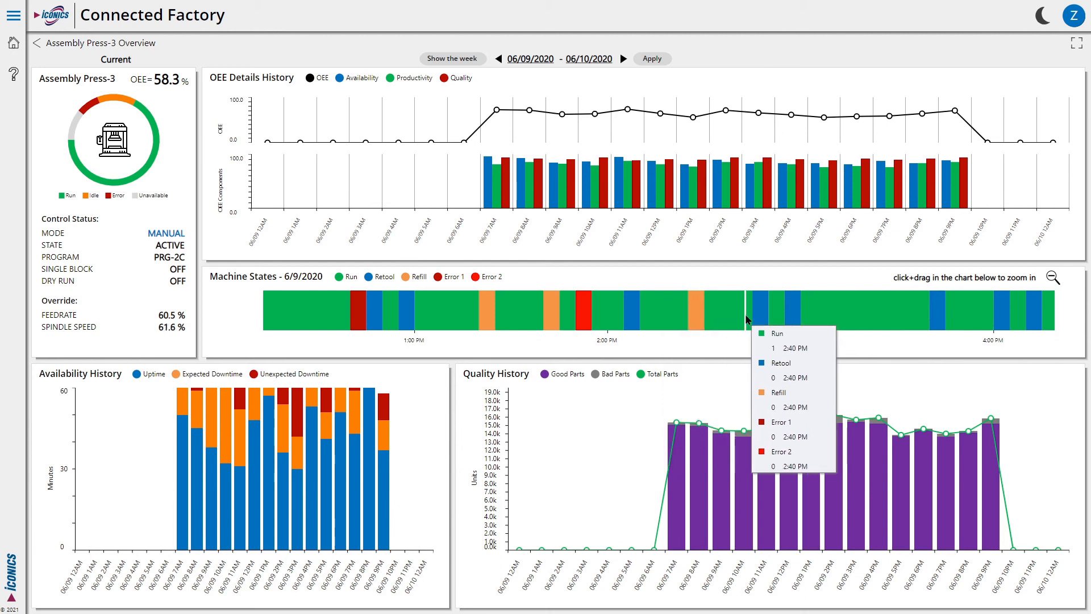